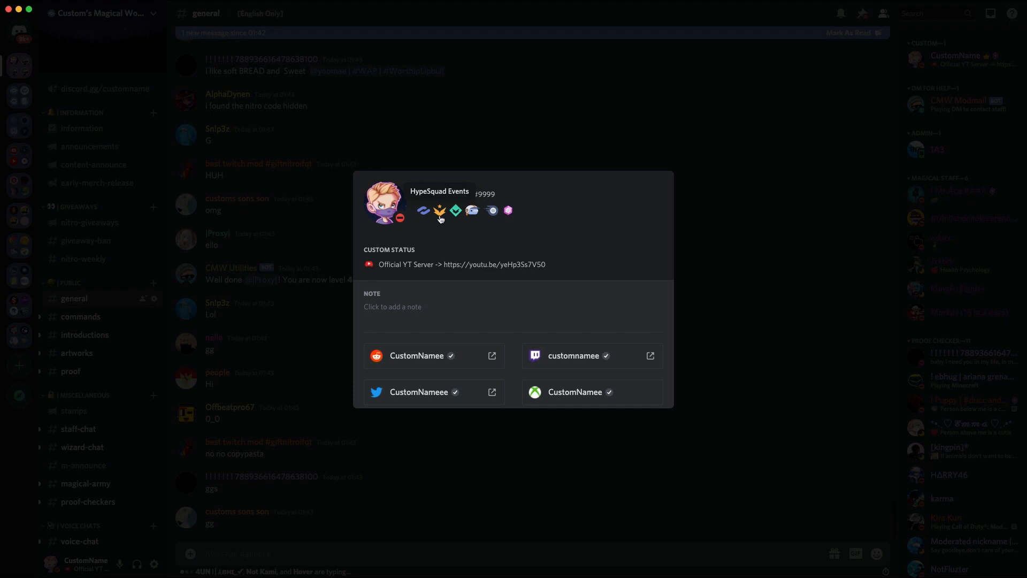
{"action": "scroll", "scroll_direction": "down", "scroll_amount": 3}
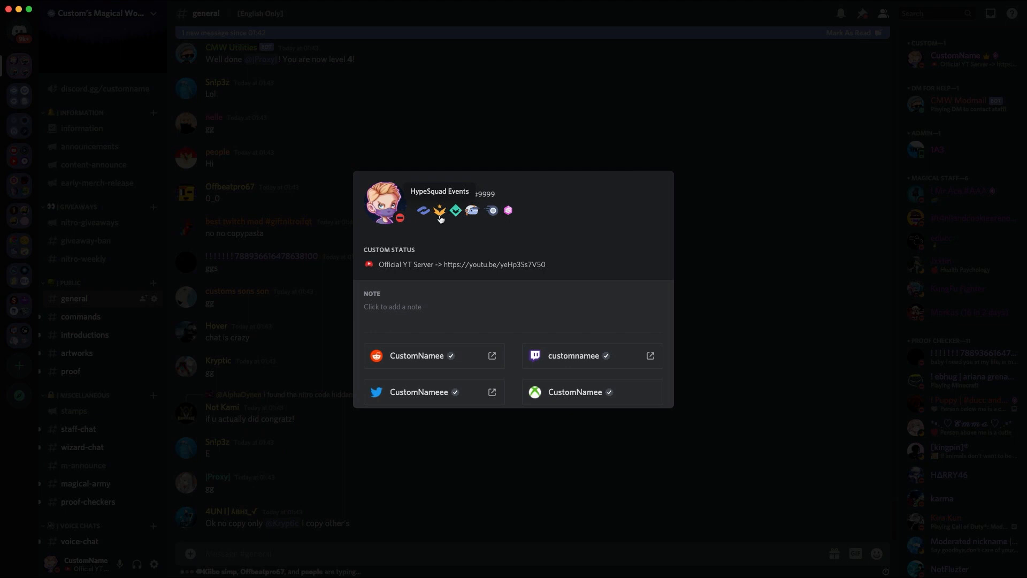
{"action": "scroll", "scroll_direction": "down", "scroll_amount": 3}
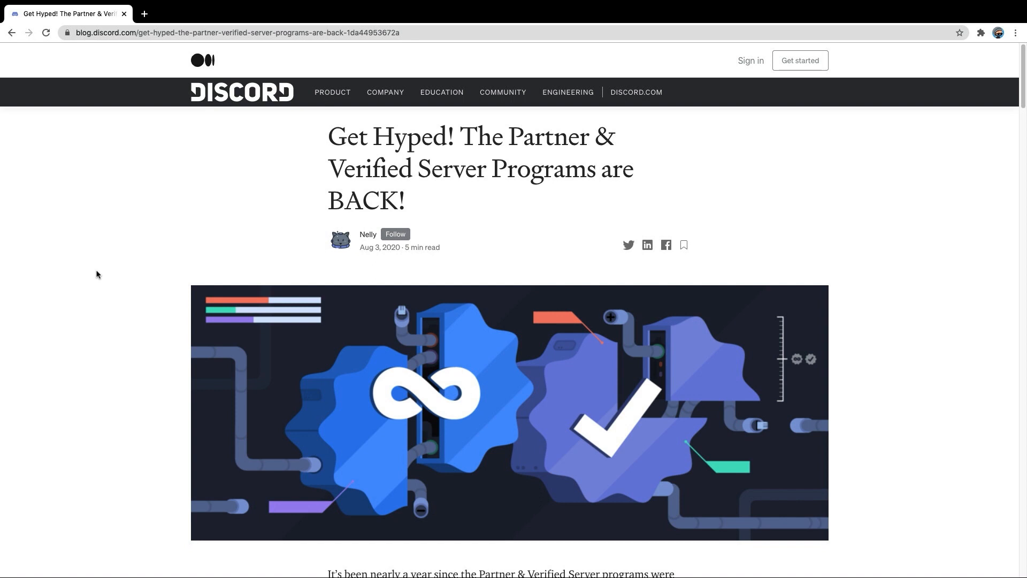
{"action": "mouse_move", "coordinate": [165, 302]}
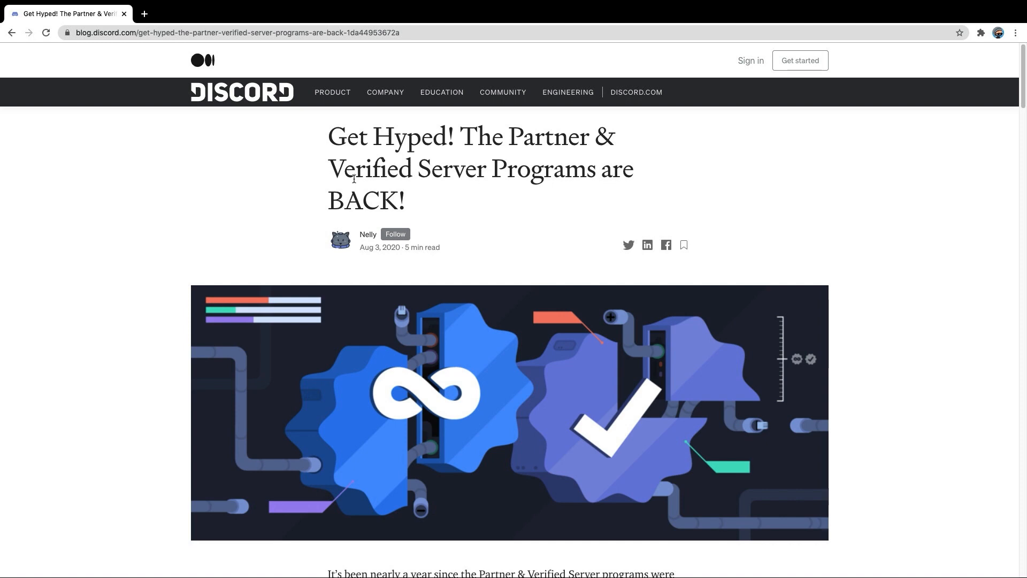
{"action": "scroll", "scroll_direction": "down", "scroll_amount": 3}
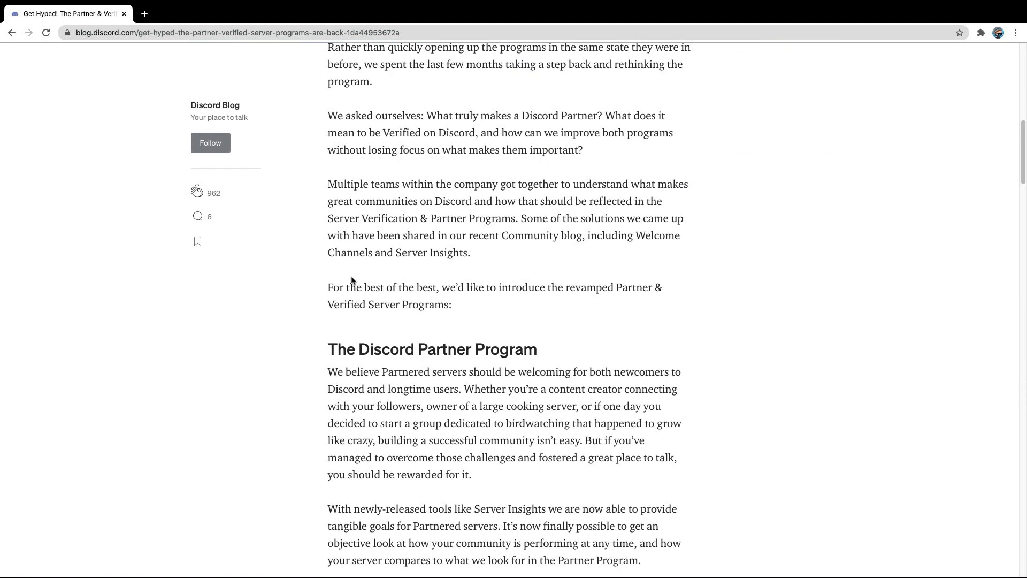
{"action": "scroll", "scroll_direction": "down", "scroll_amount": 3}
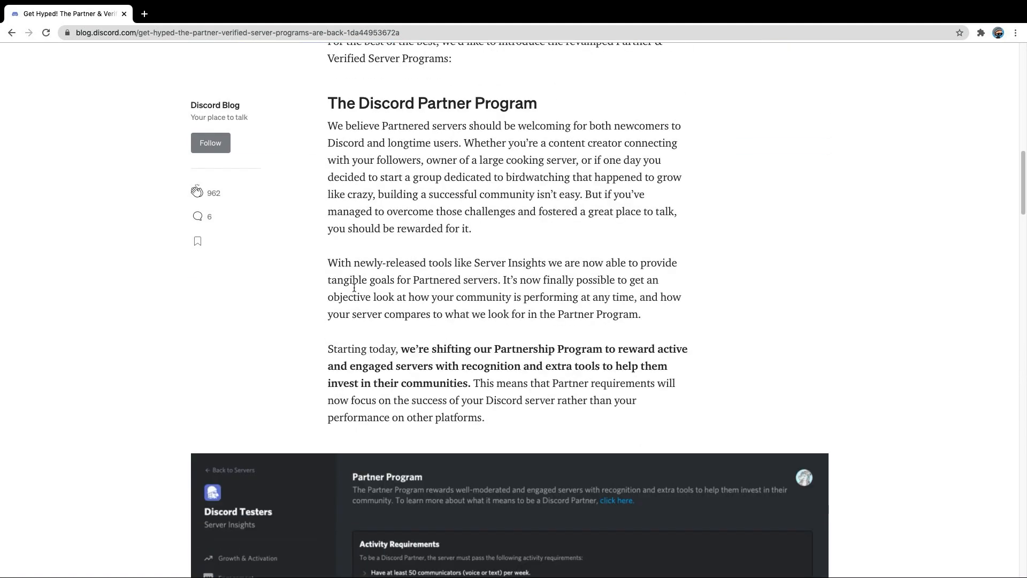
{"action": "scroll", "scroll_direction": "down", "scroll_amount": 3}
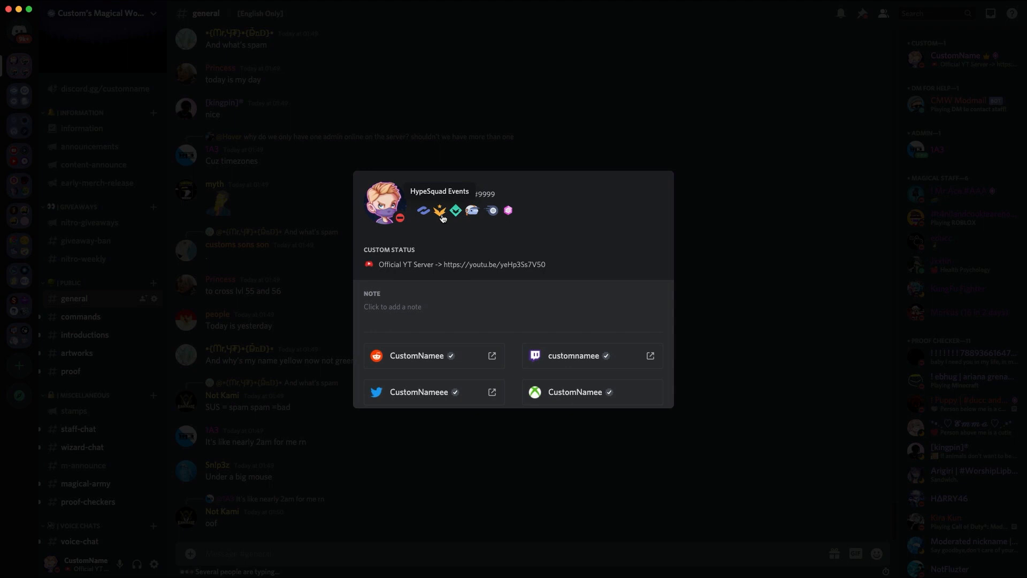
{"action": "scroll", "scroll_direction": "down", "scroll_amount": 3}
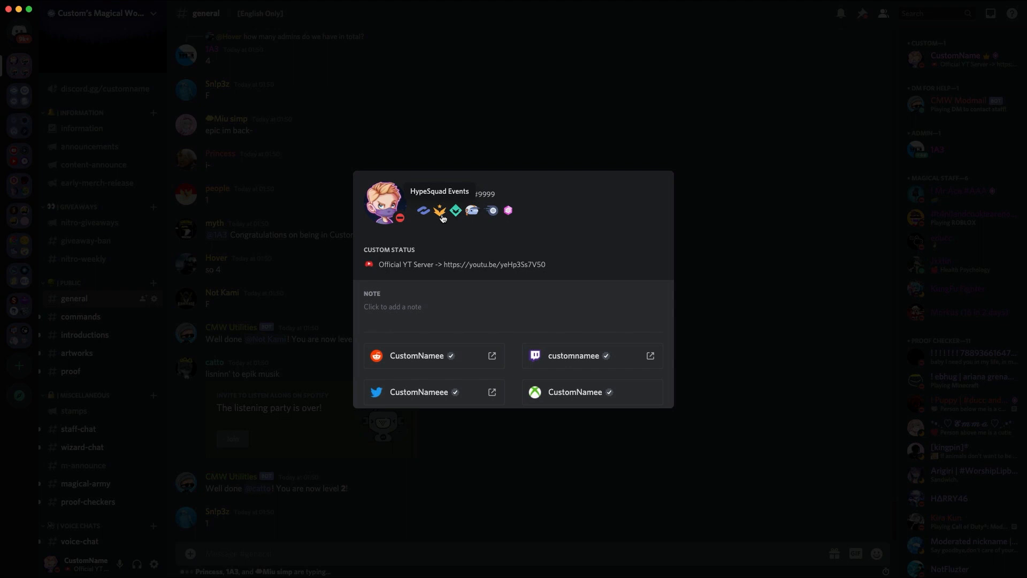
{"action": "scroll", "scroll_direction": "down", "scroll_amount": 3}
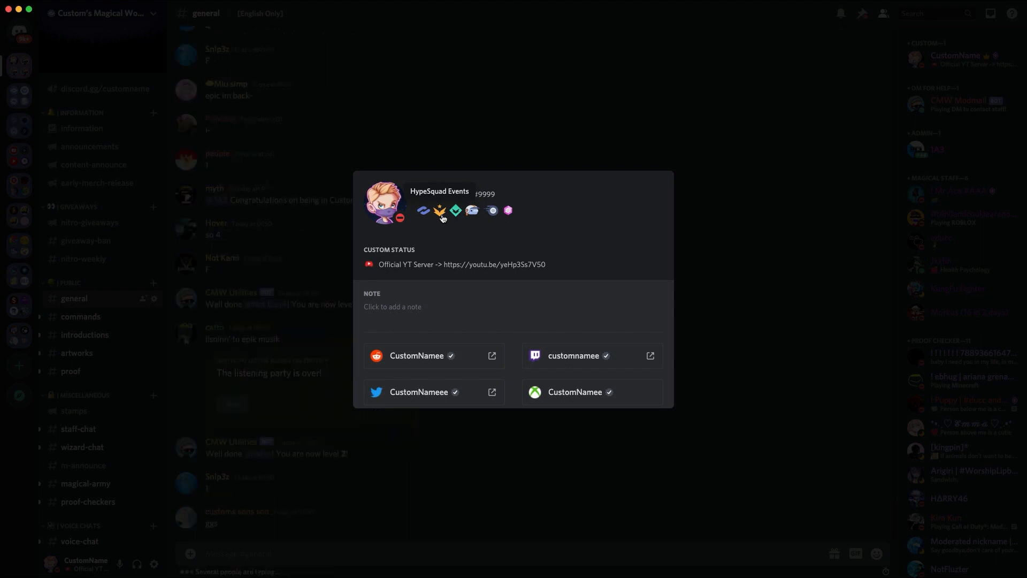